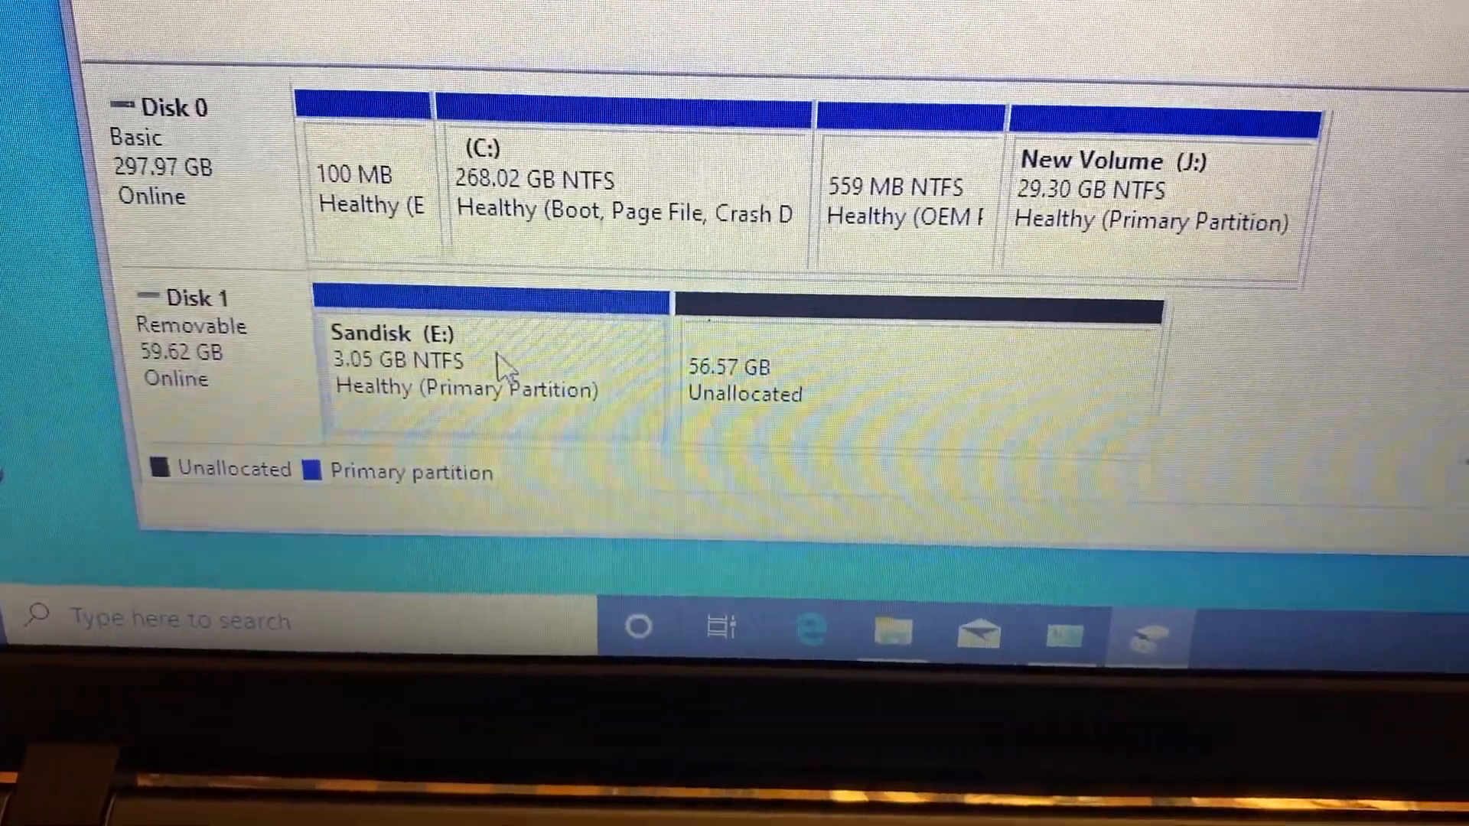
Step: Run 'clean' on the selected Disk 1 in diskpart, then exit diskpart
{"action": "right_click", "coordinate": [507, 369]}
{"action": "type", "text": "cl"}
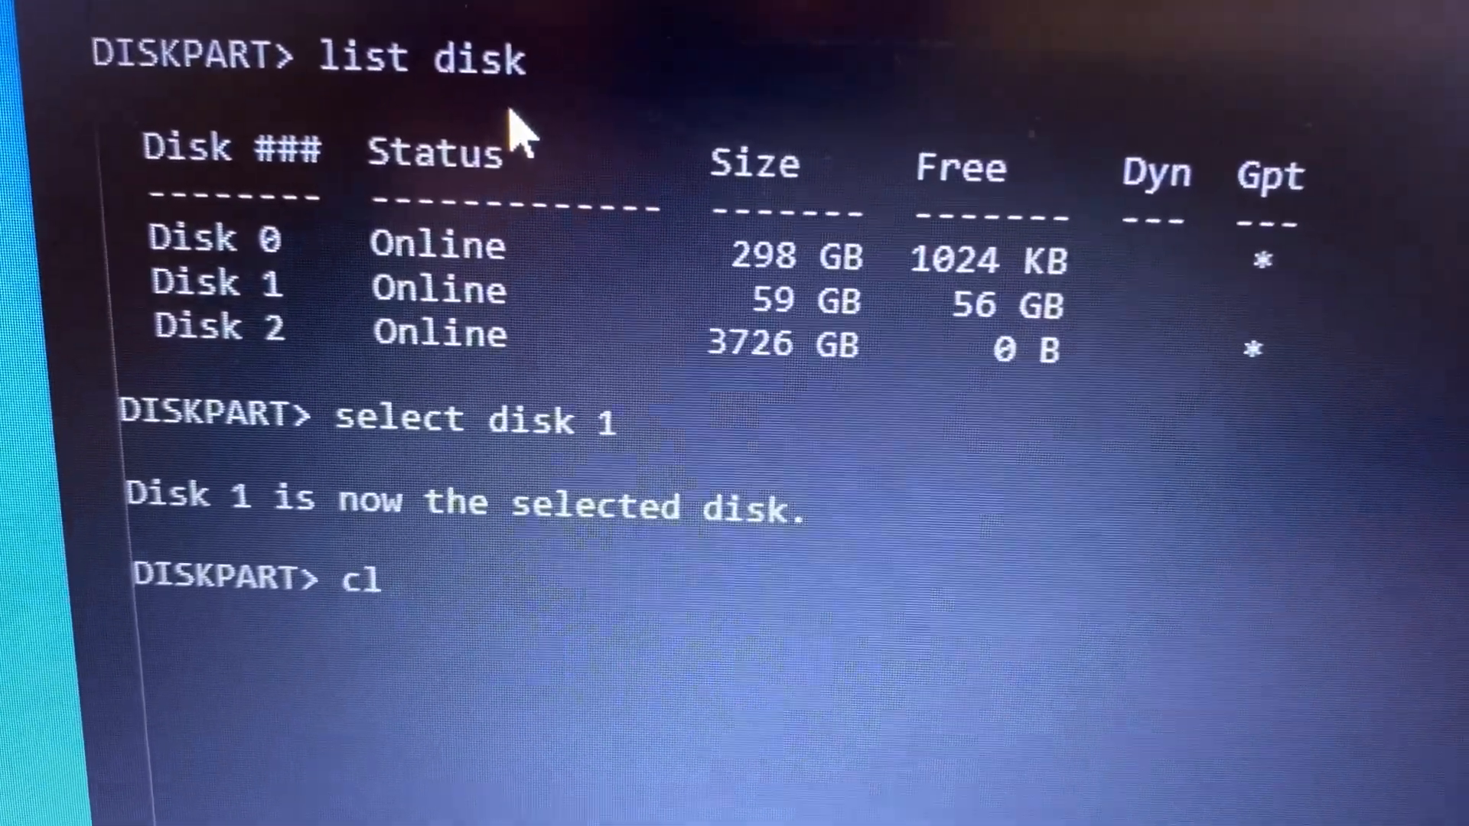
{"action": "type", "text": "ean"}
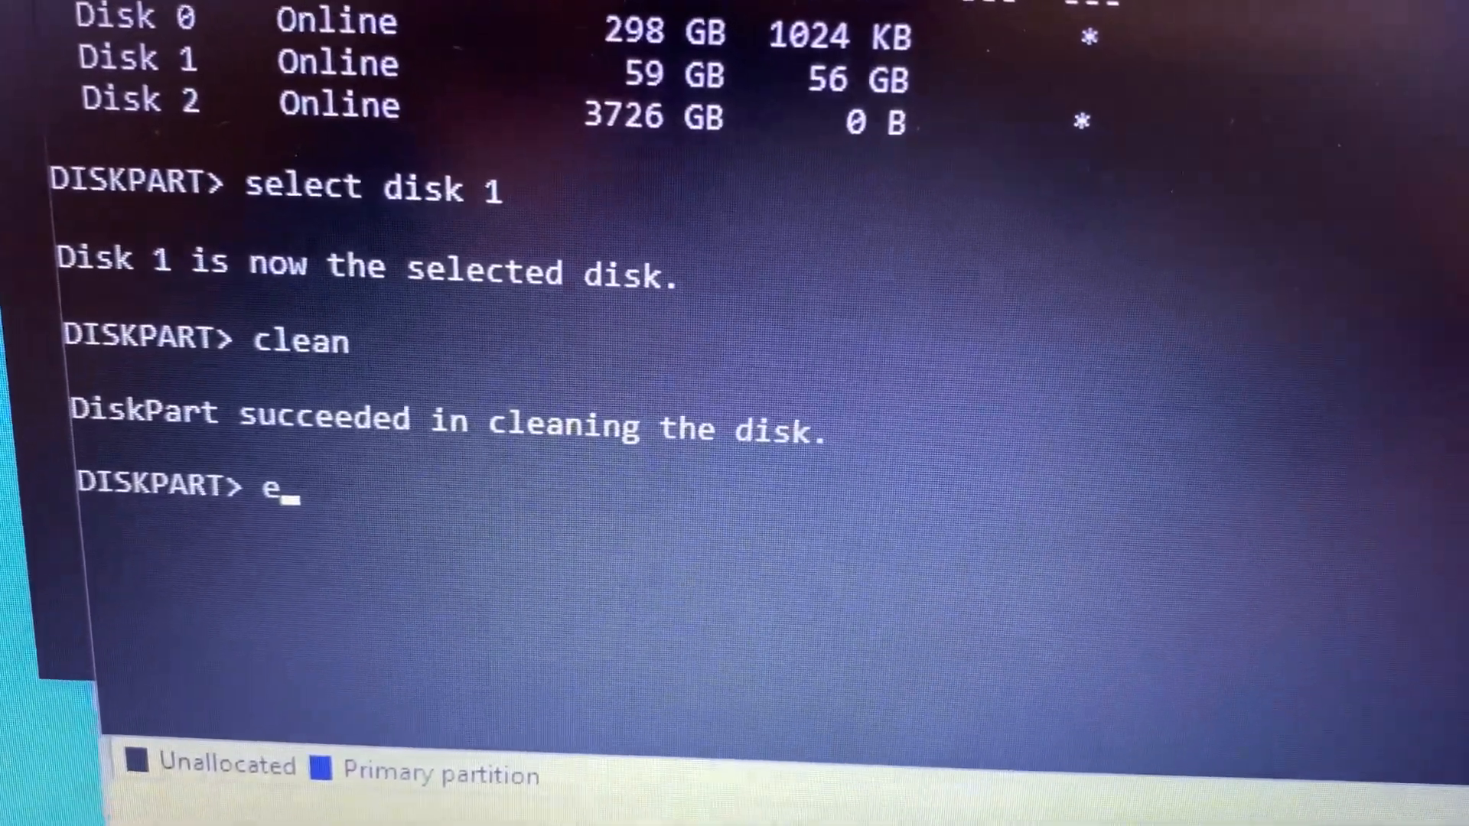
{"action": "type", "text": "xit"}
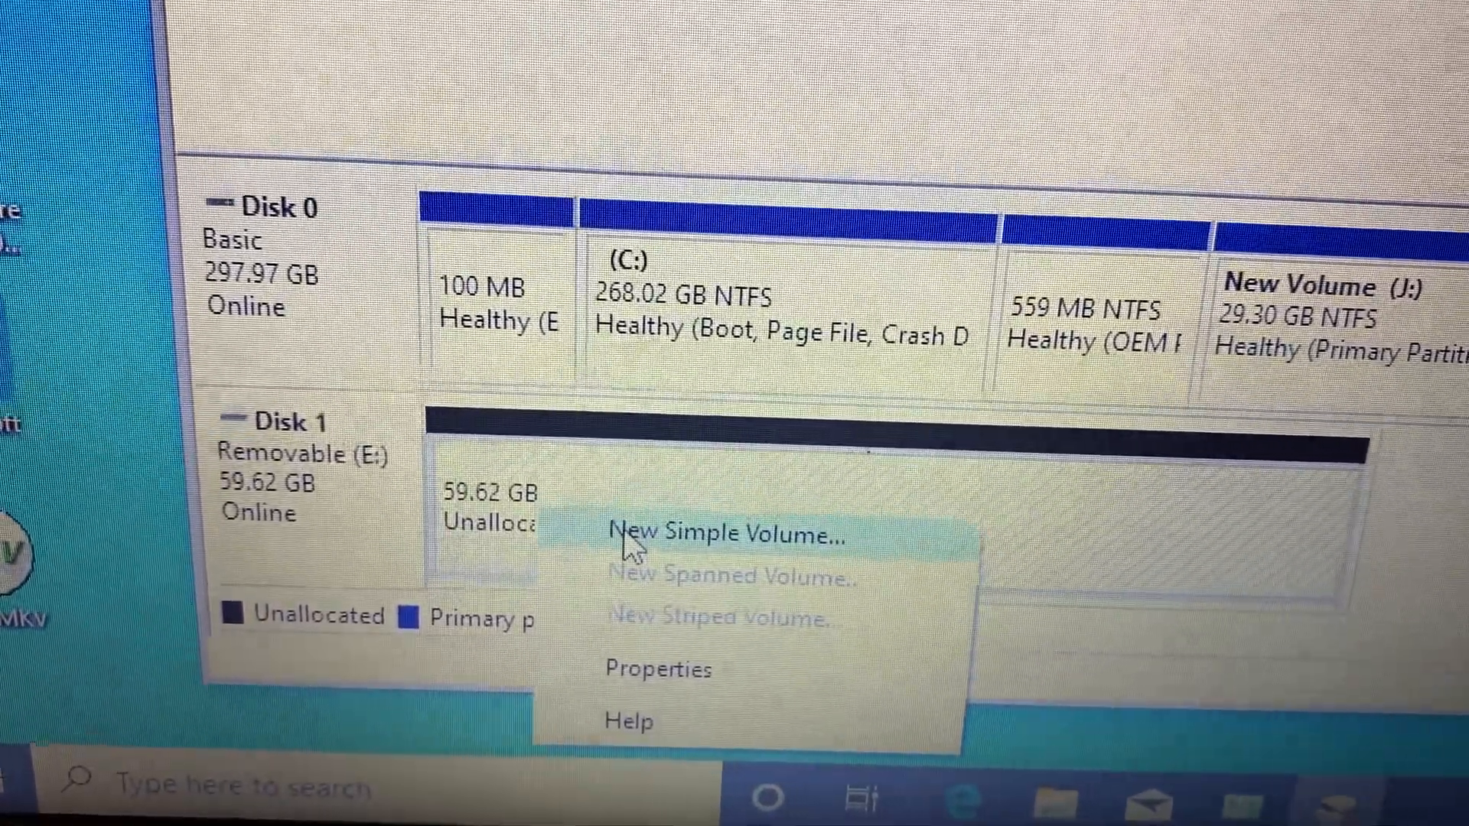
Step: Launch the New Simple Volume Wizard on Disk 1's 59.62 GB unallocated space
{"action": "left_click", "coordinate": [722, 535]}
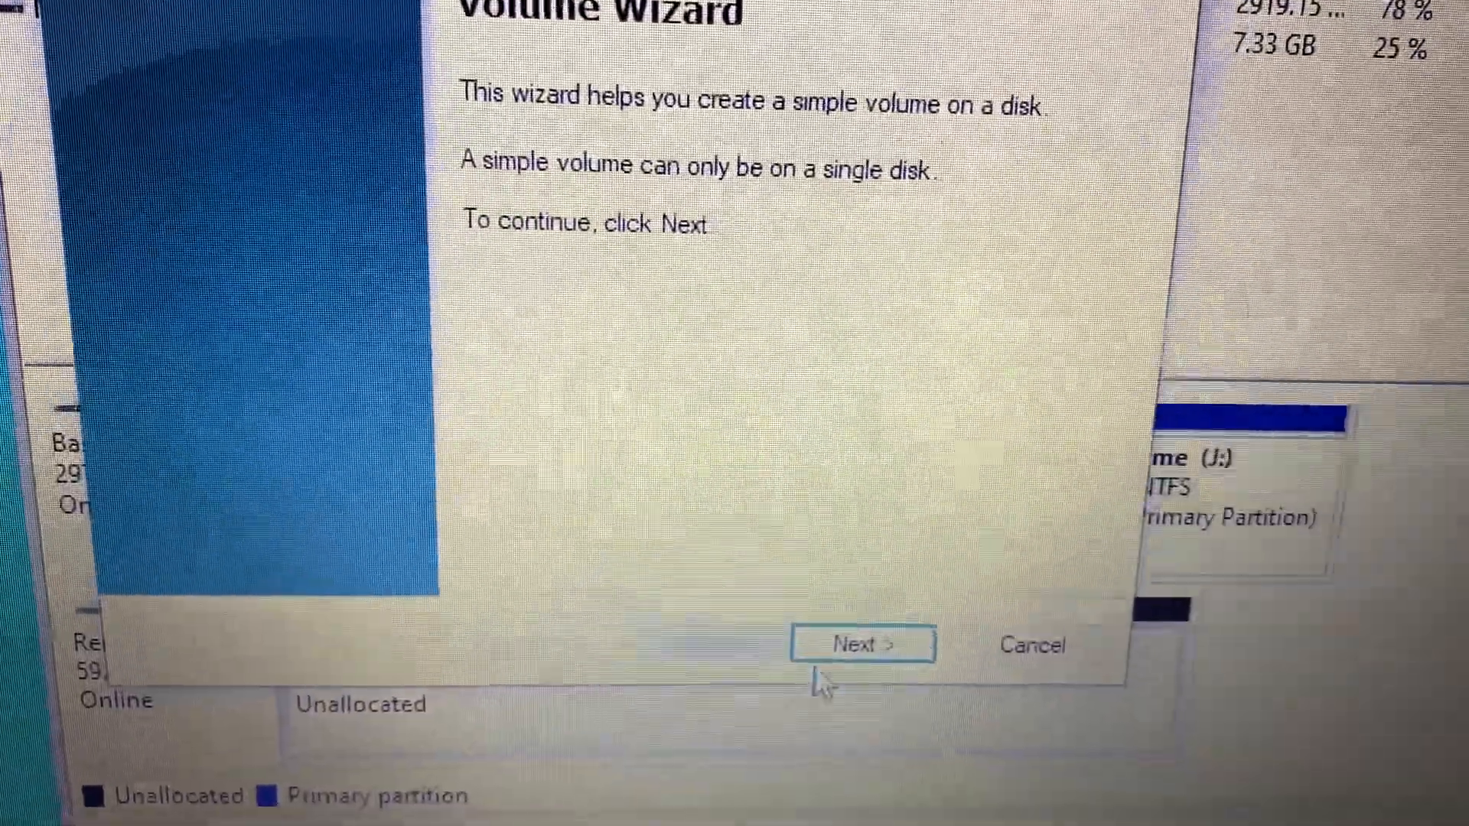
Step: Keep the full 61049 MB size and drive letter F, and choose NTFS as file system
{"action": "left_click", "coordinate": [863, 644]}
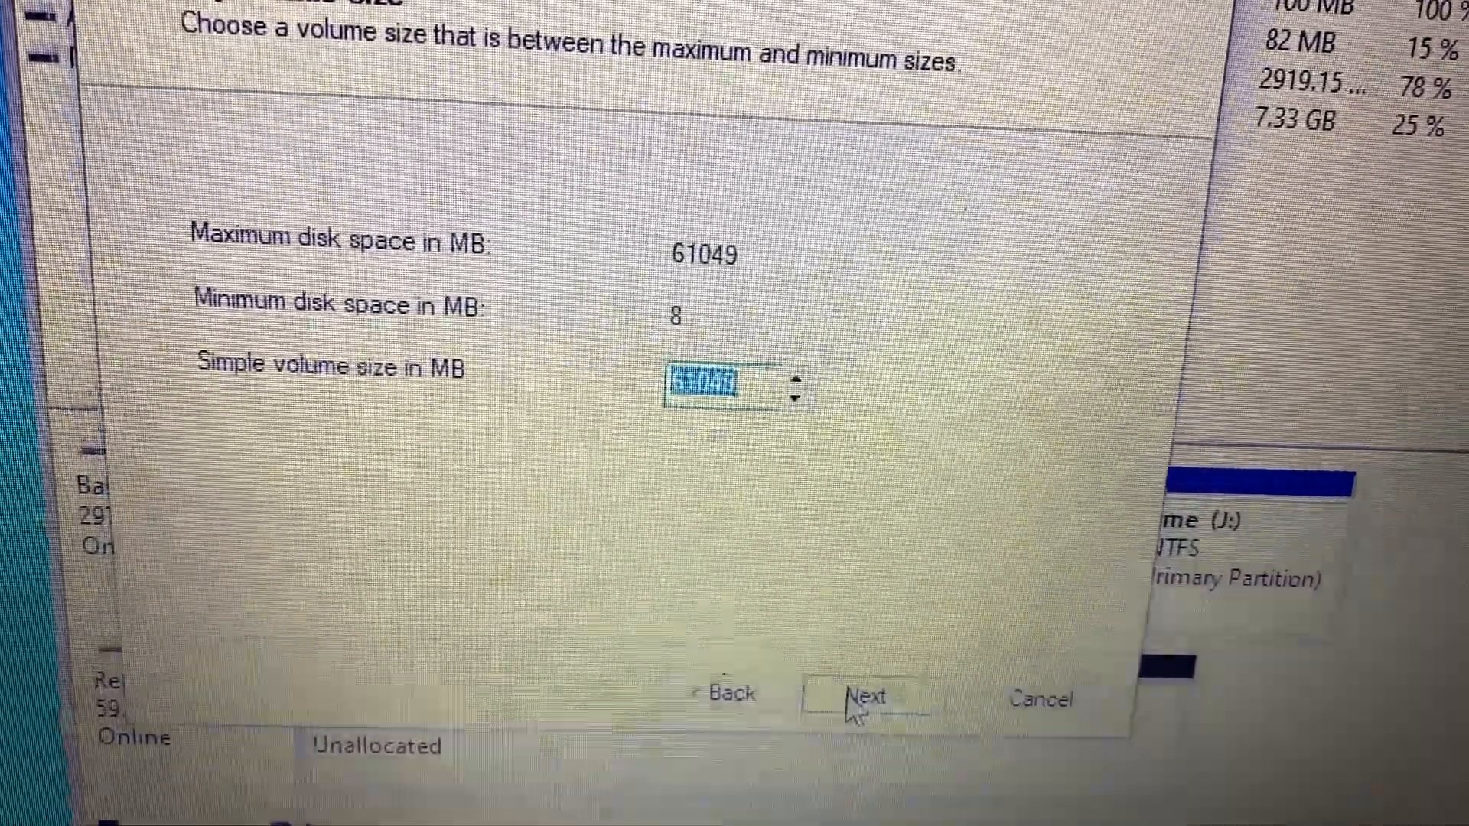
{"action": "left_click", "coordinate": [863, 699]}
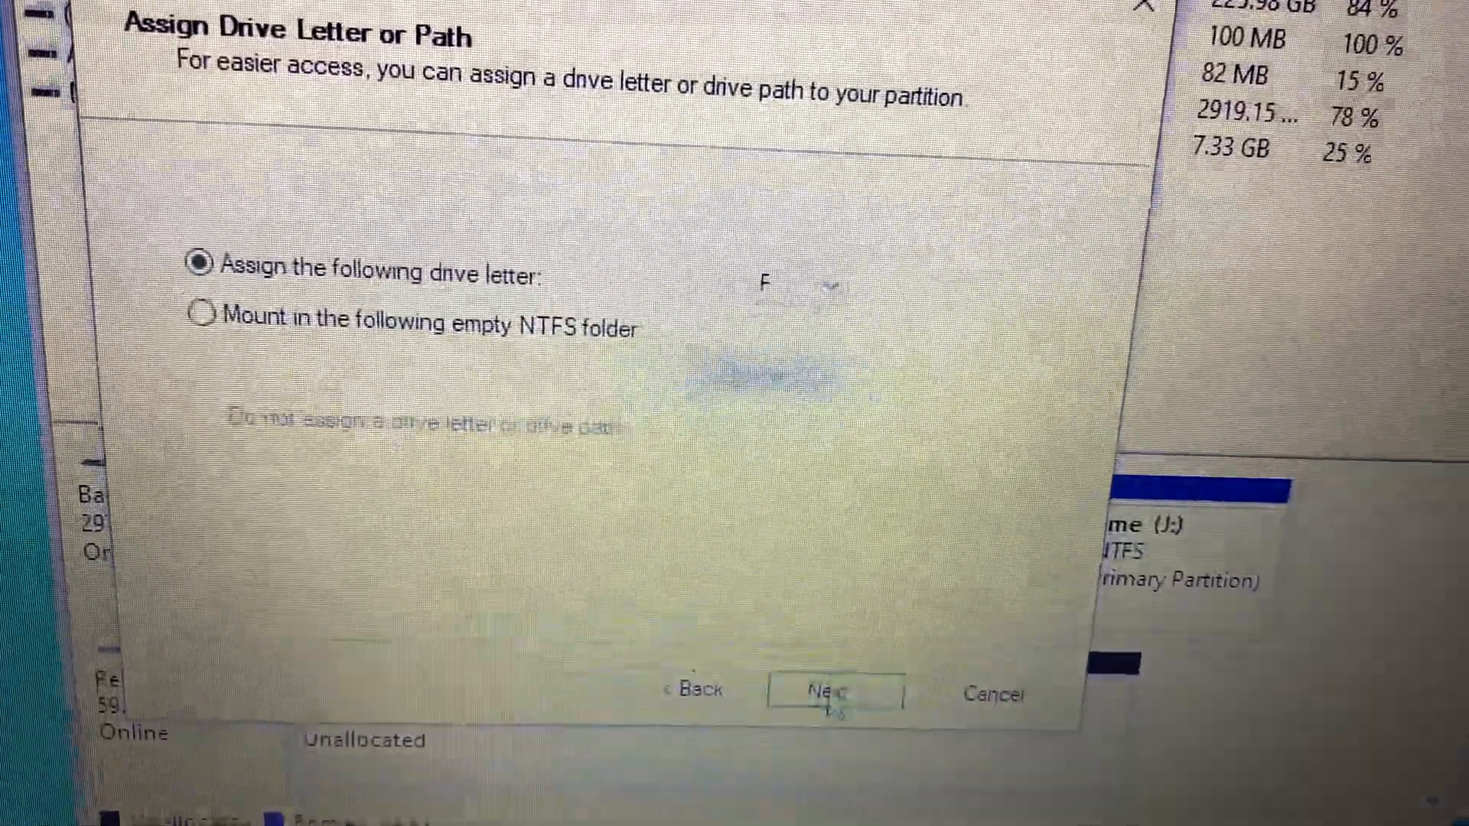
{"action": "left_click", "coordinate": [828, 695]}
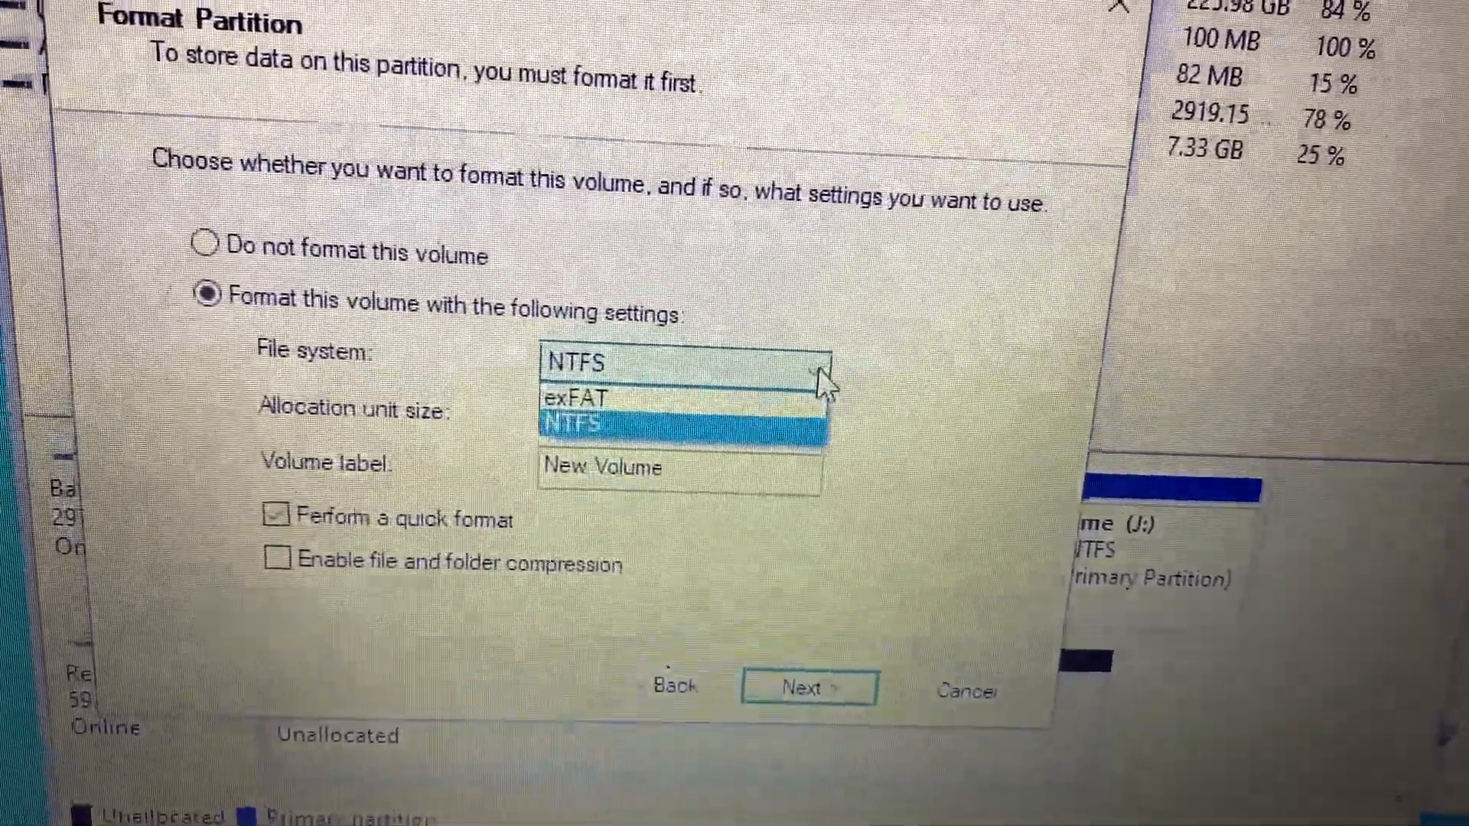
{"action": "left_click", "coordinate": [597, 423]}
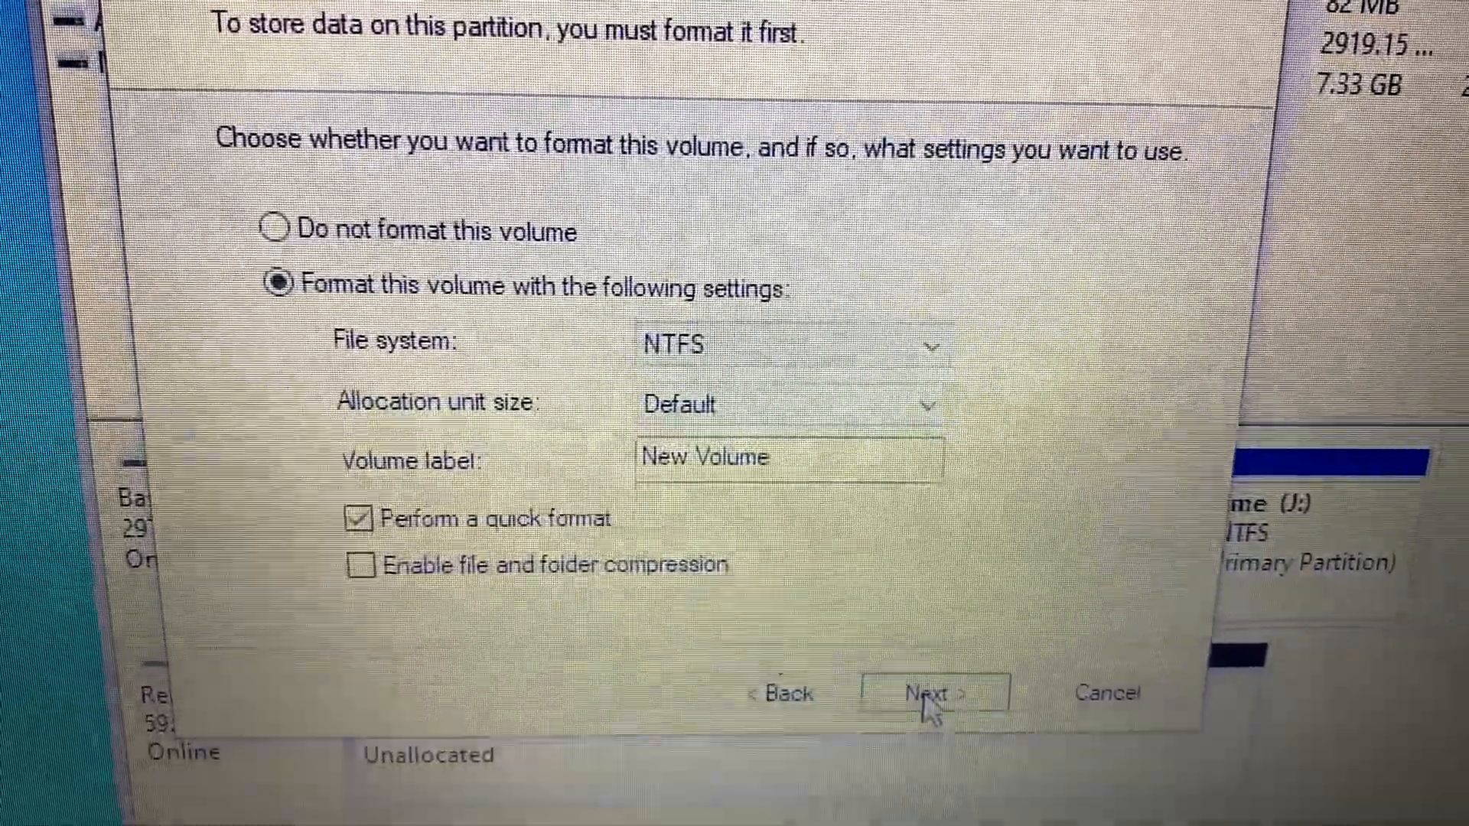
Step: Confirm quick-format as NTFS labelled New Volume and reach the summary page
{"action": "left_click", "coordinate": [933, 693]}
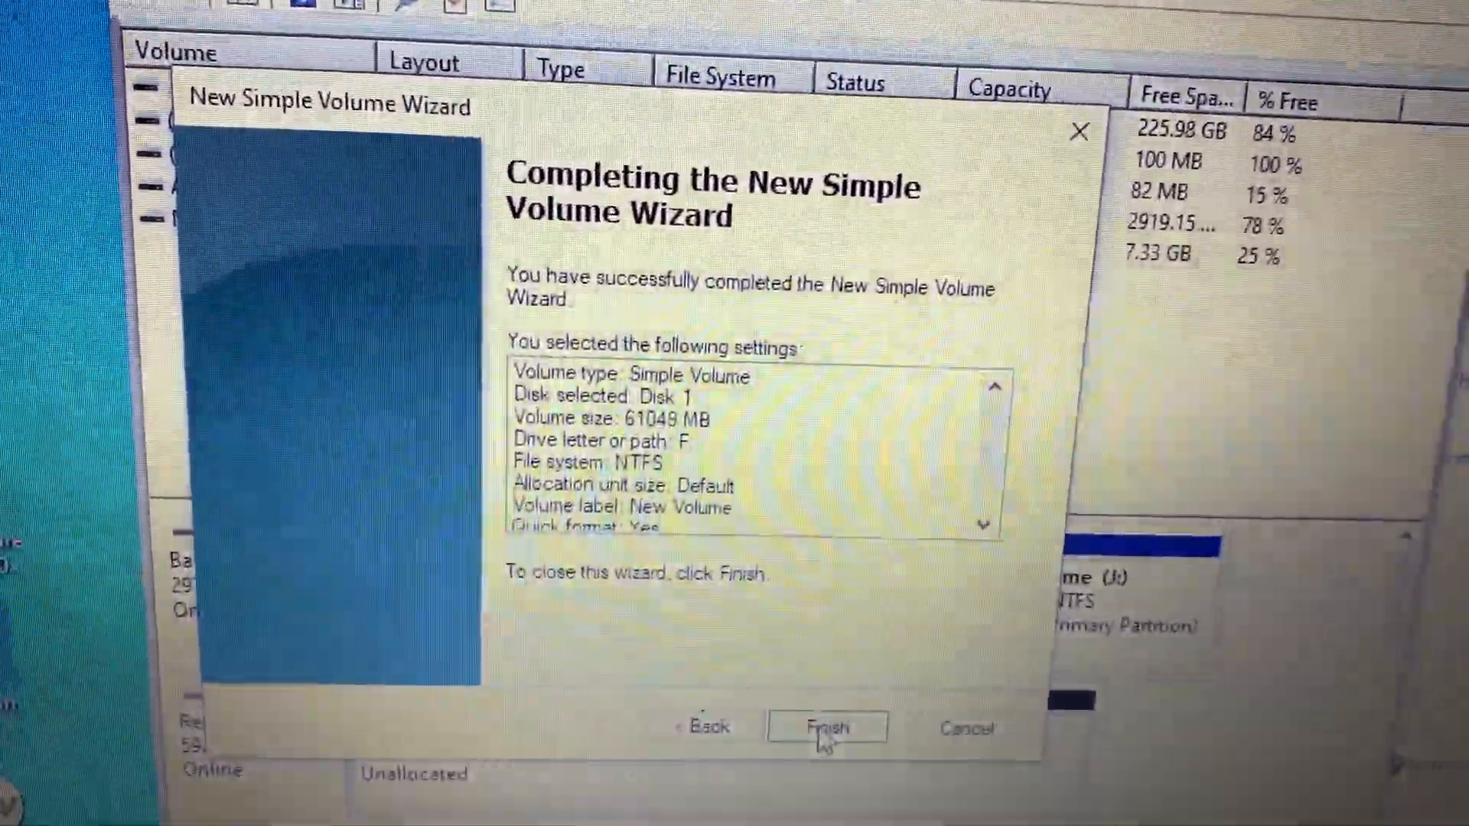
Step: Finish creating New Volume (F:) and minimize the File Explorer window it opens
{"action": "left_click", "coordinate": [826, 728]}
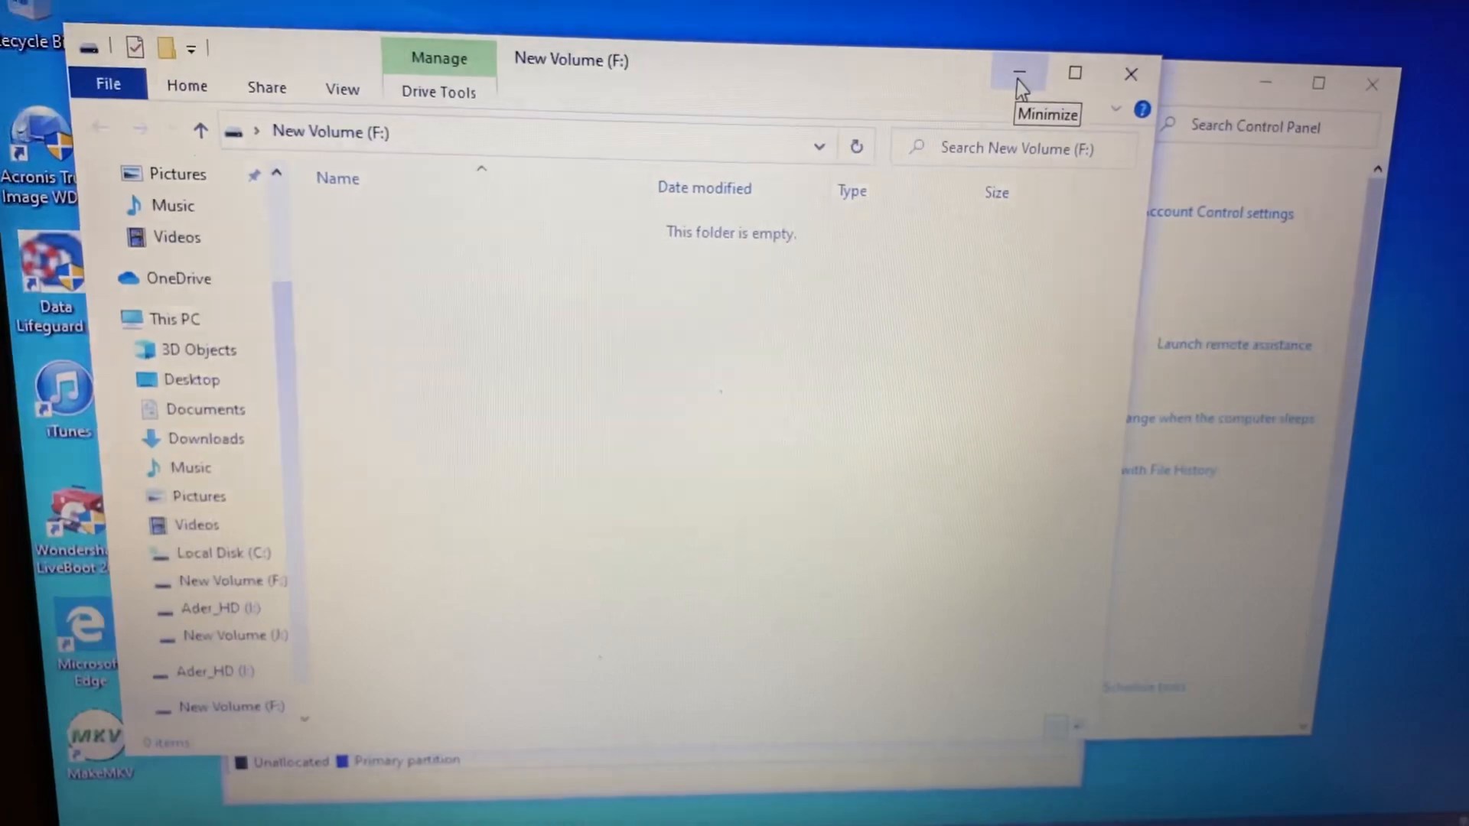
{"action": "left_click", "coordinate": [1016, 74]}
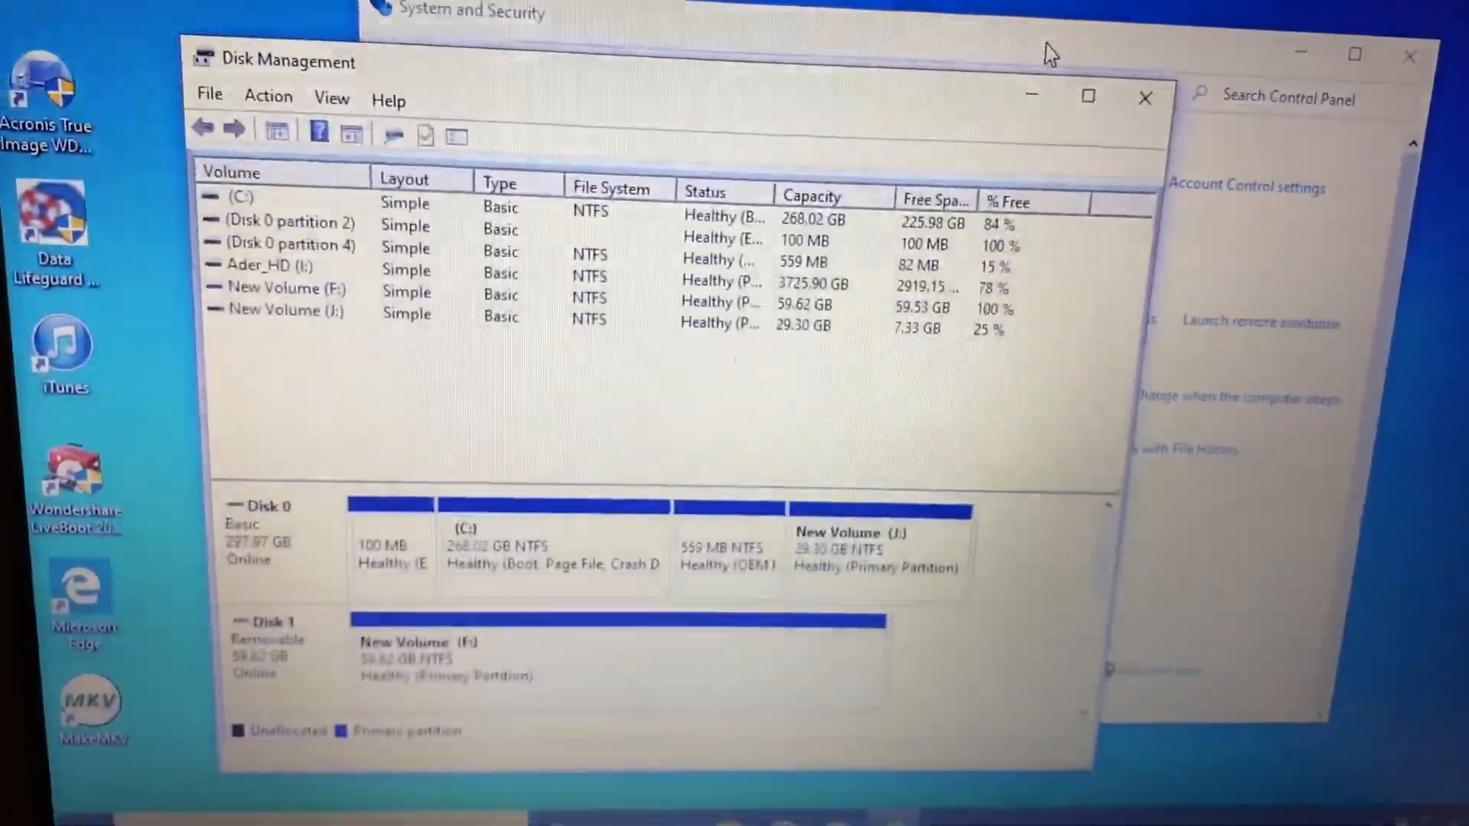